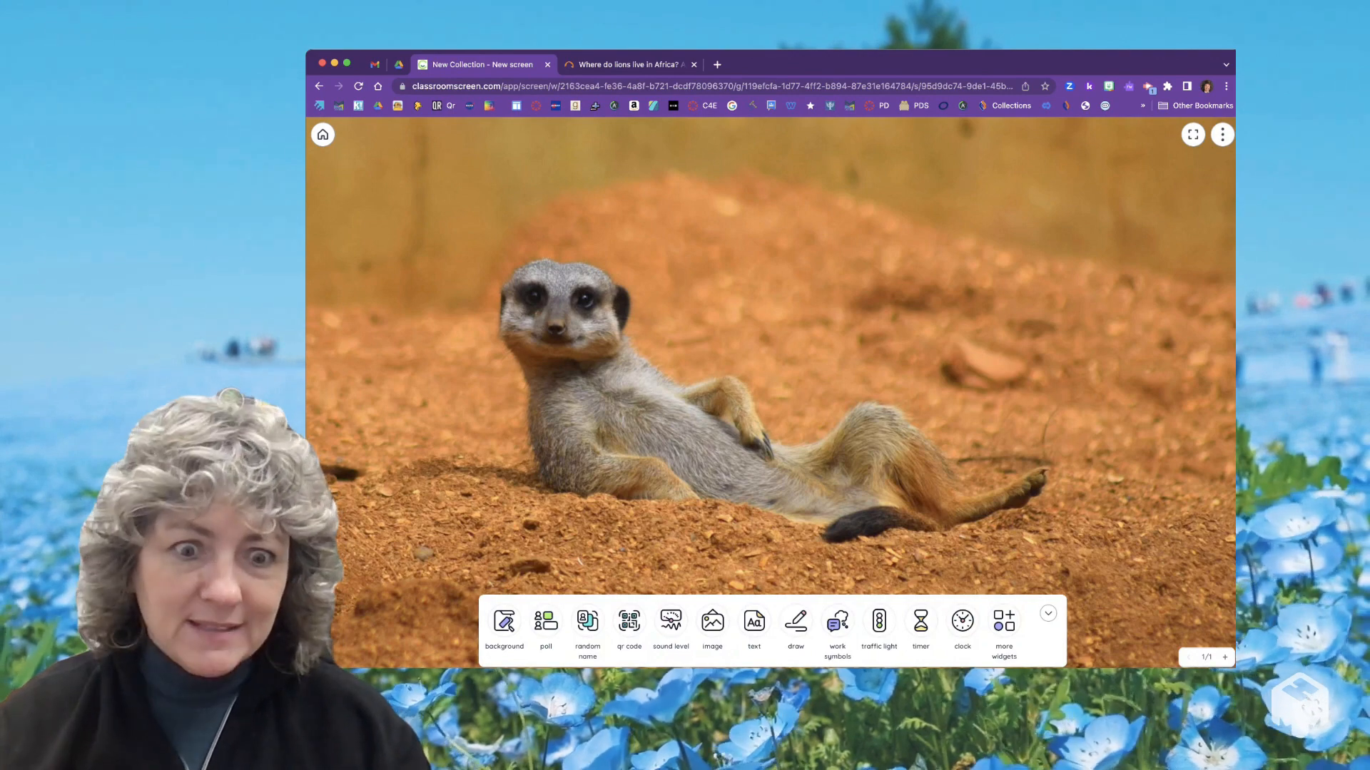
Set the board background to the sunlit Antelope Canyon photo from The Best of Nature
click(504, 622)
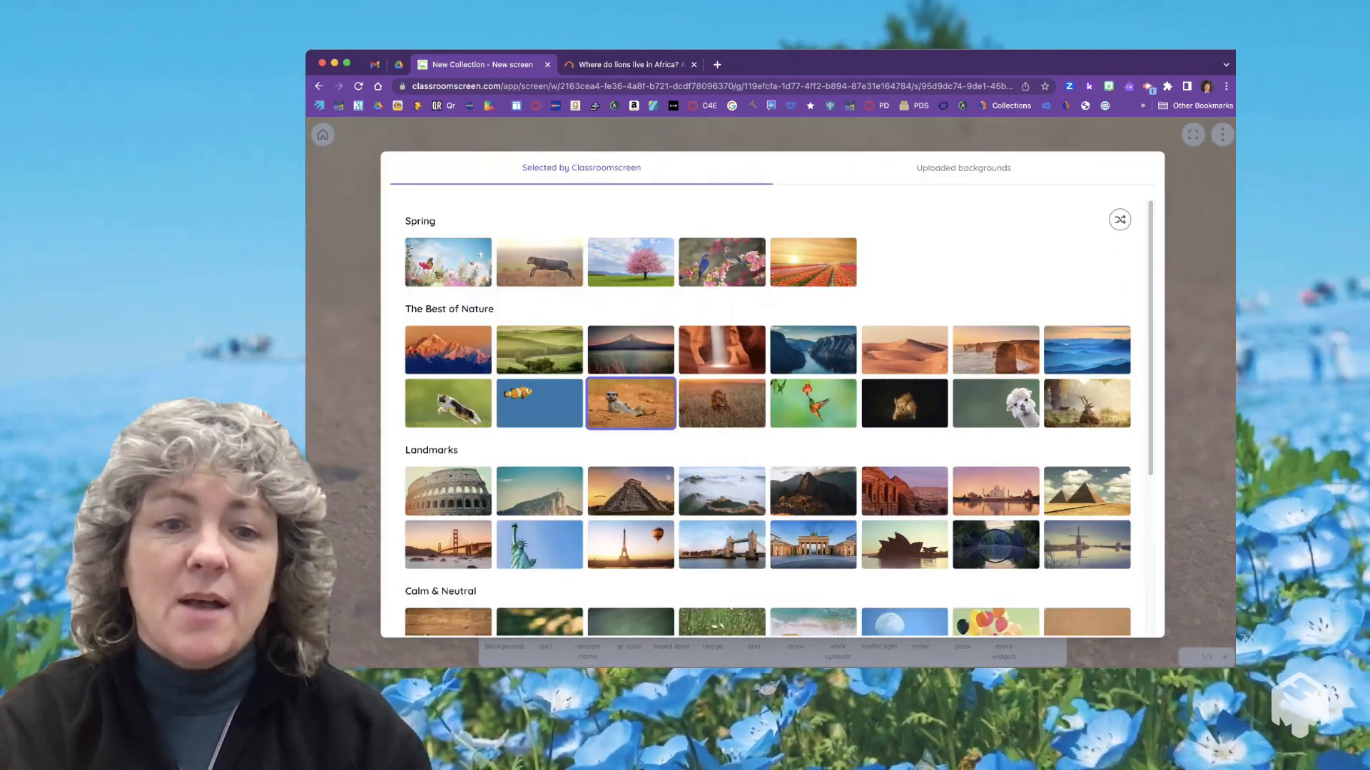
click(722, 351)
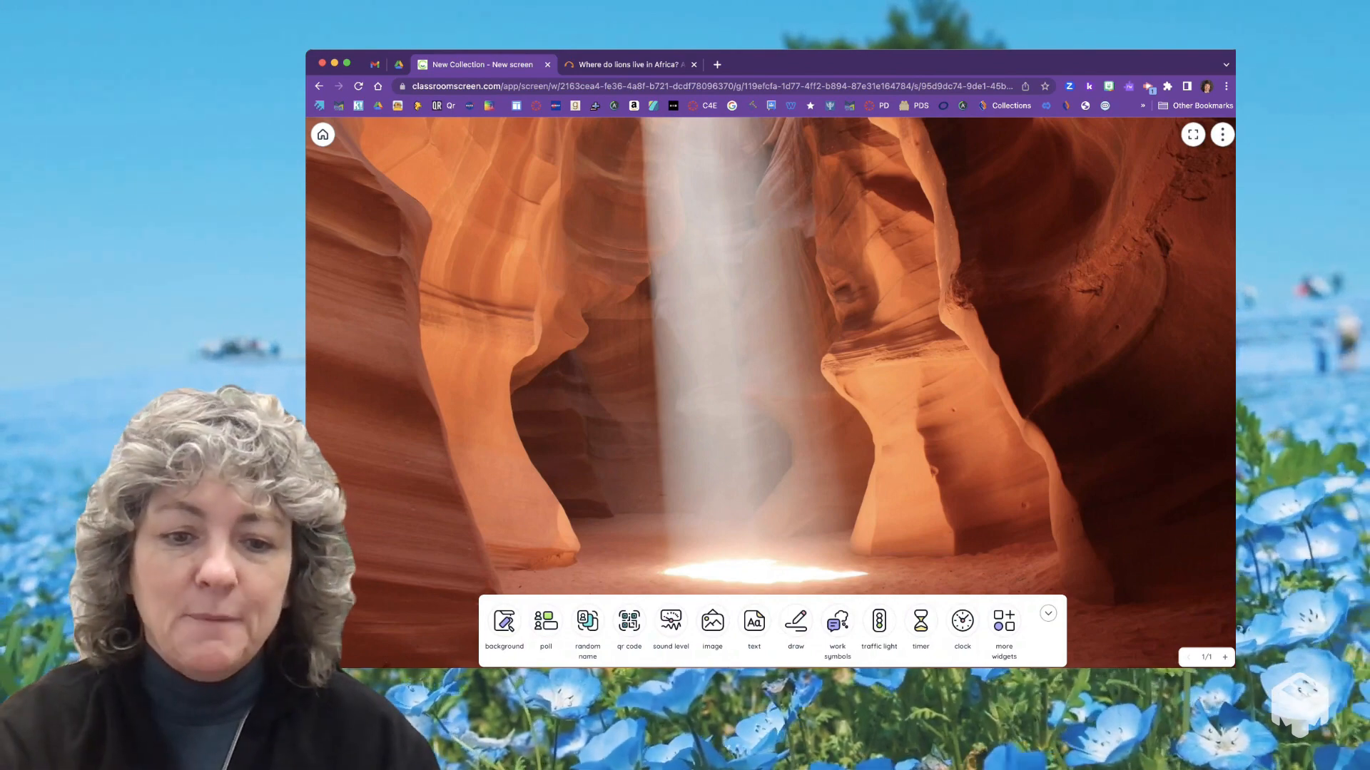
Add a QR code widget, then grab the lion webpage's address from the other tab
click(628, 620)
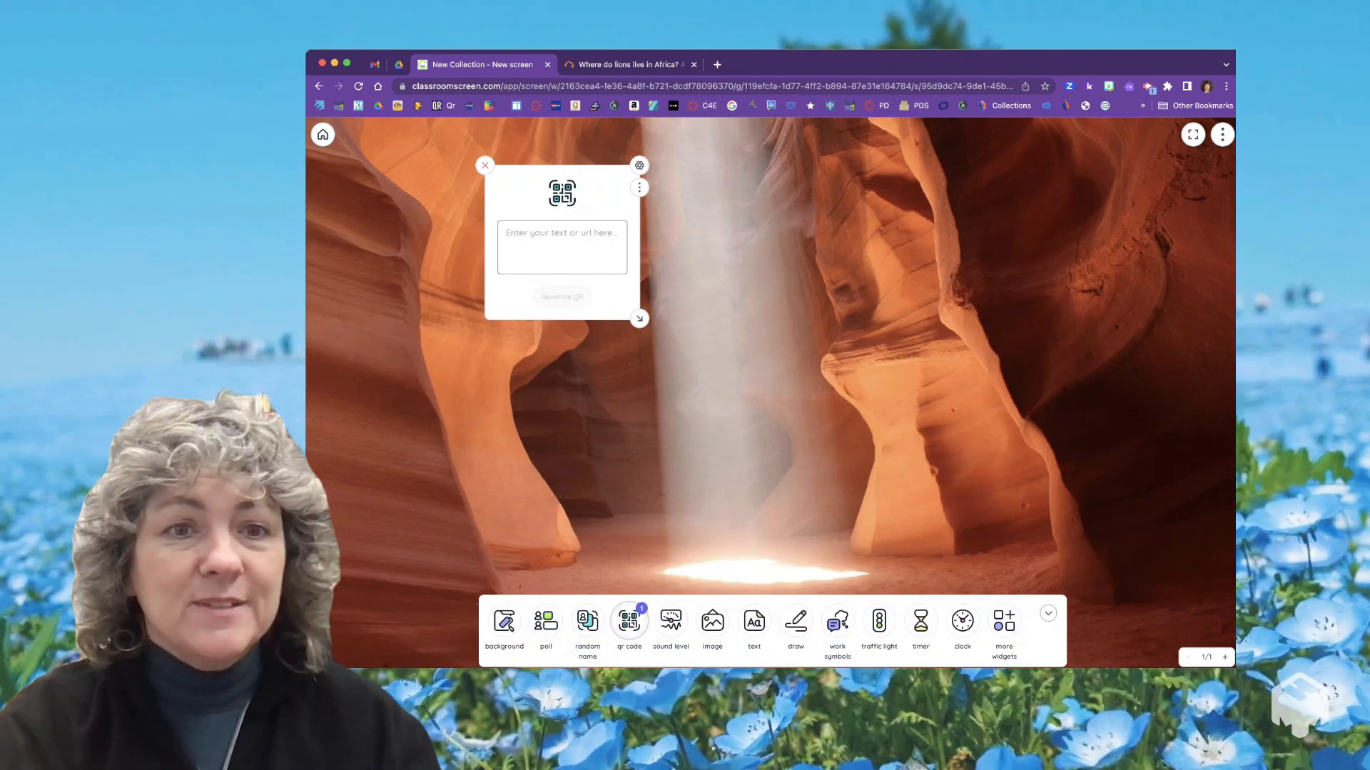
click(627, 64)
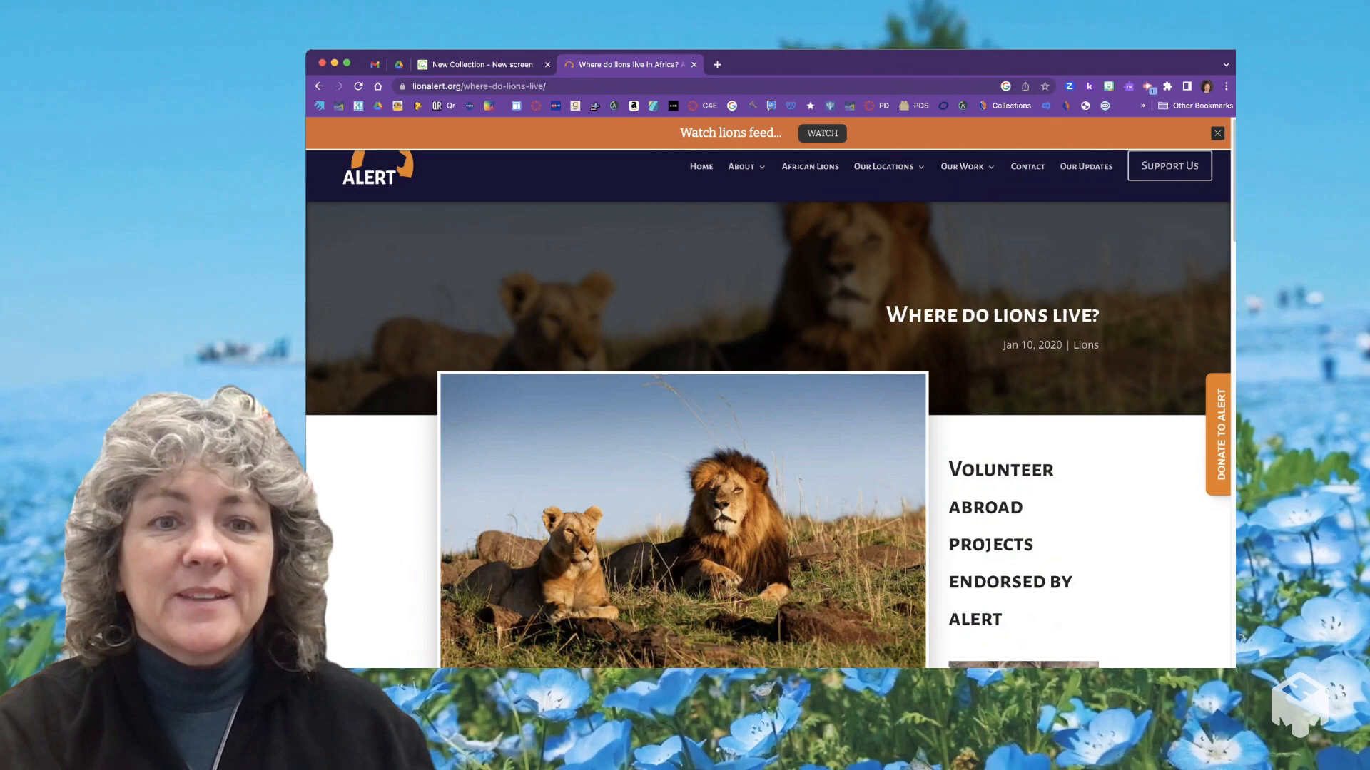
click(477, 86)
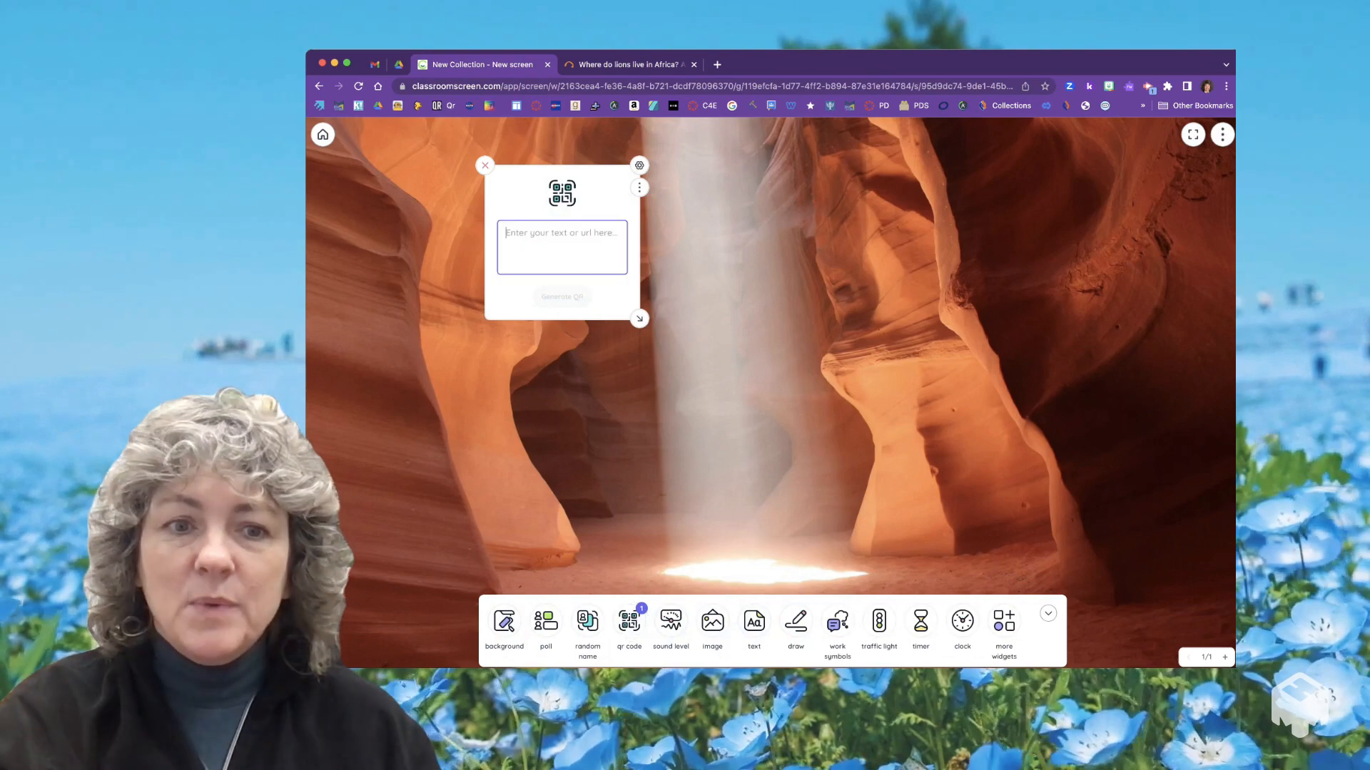
text(https://lionalert.org/where-do-lions-live/)
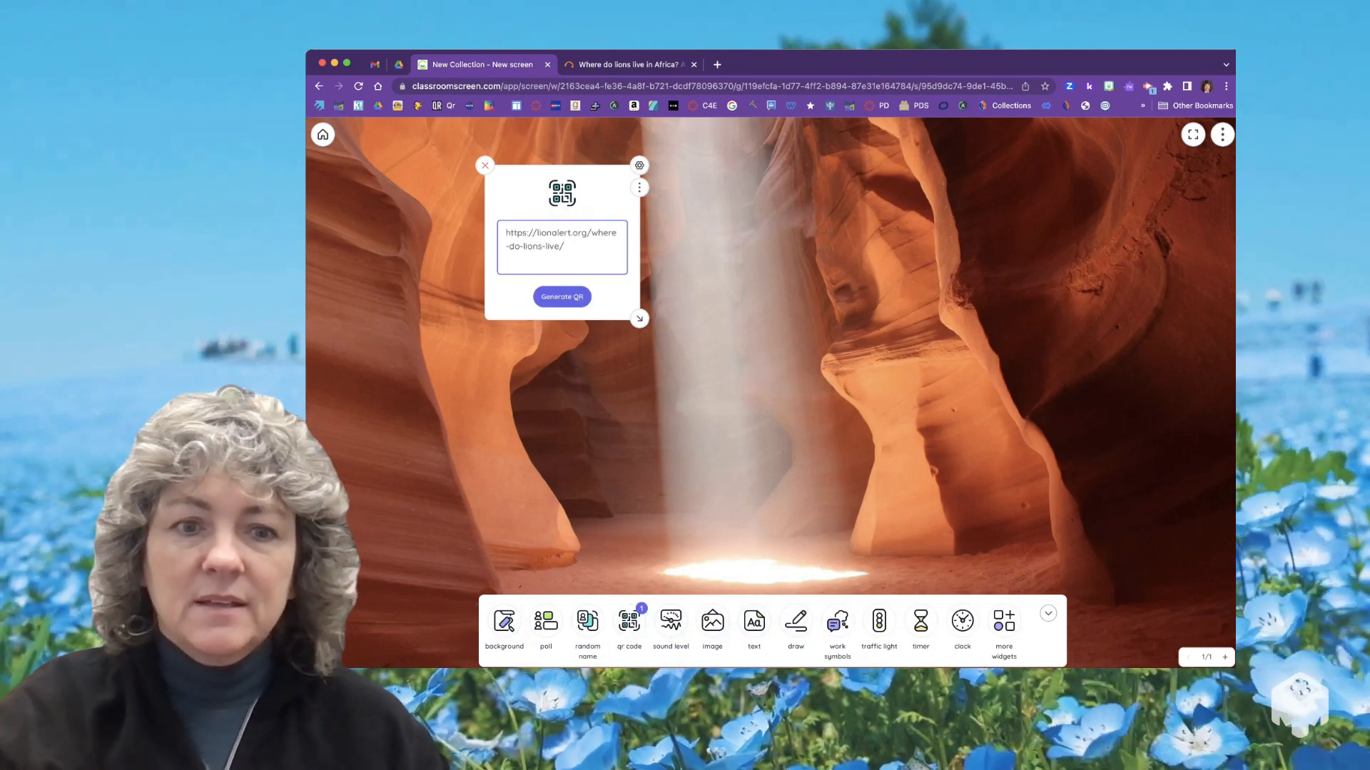
click(562, 296)
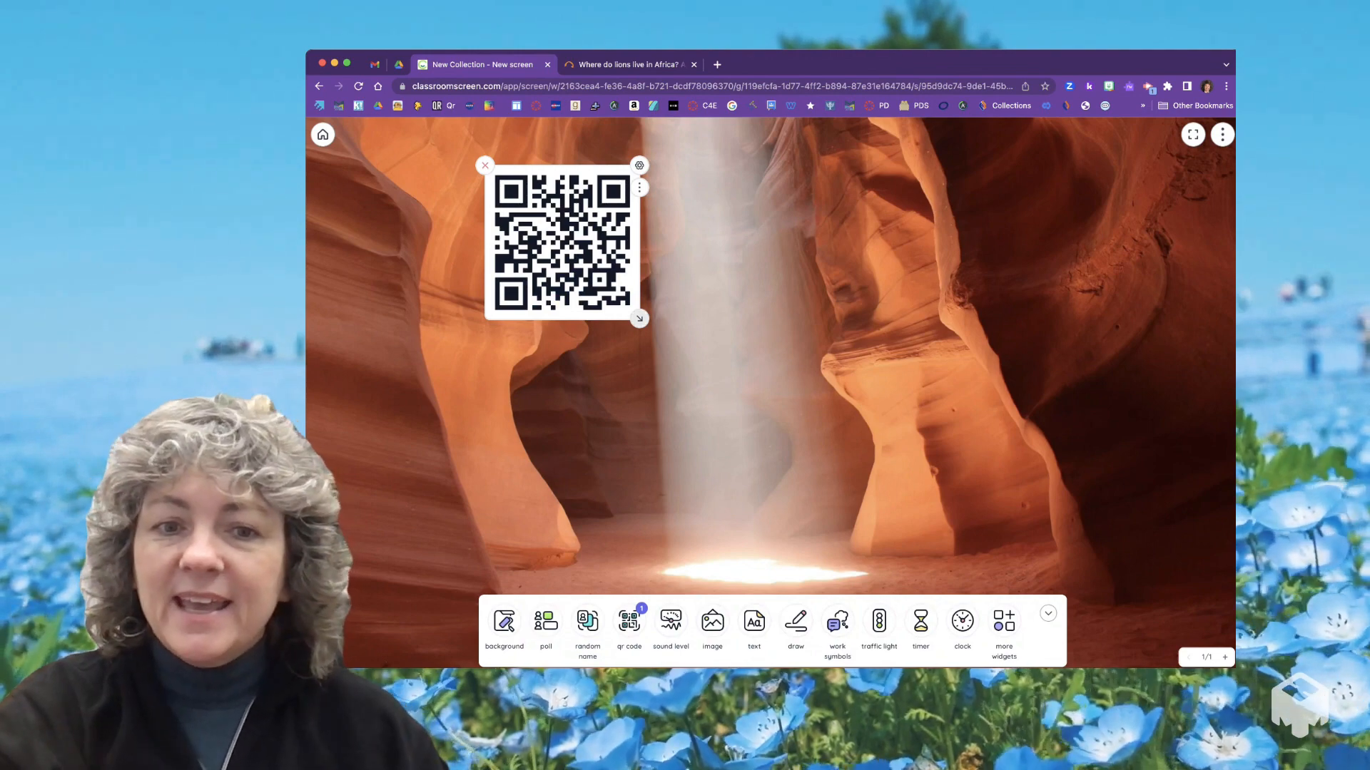
drag(639, 319, 770, 449)
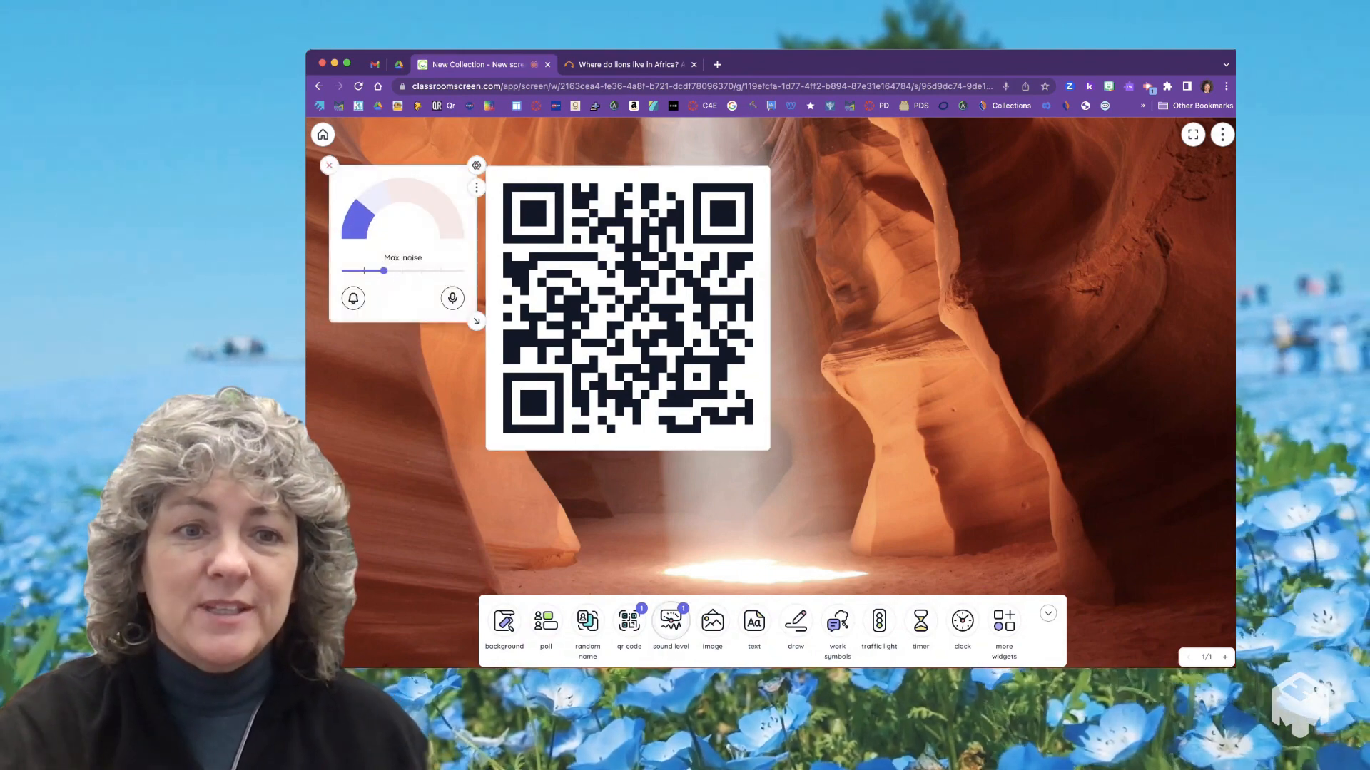
Remove the QR code and the sound level meter, leaving only the canyon background
drag(628, 310, 794, 349)
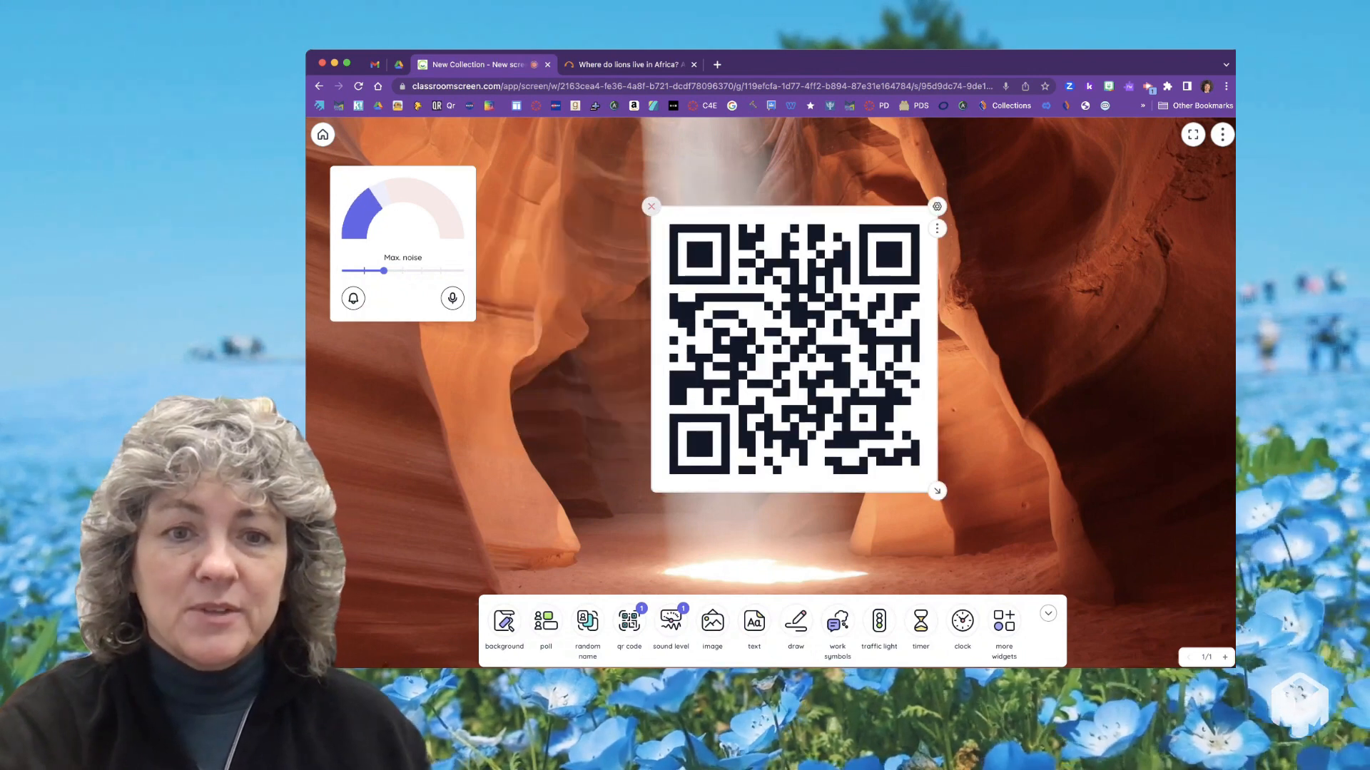
click(650, 206)
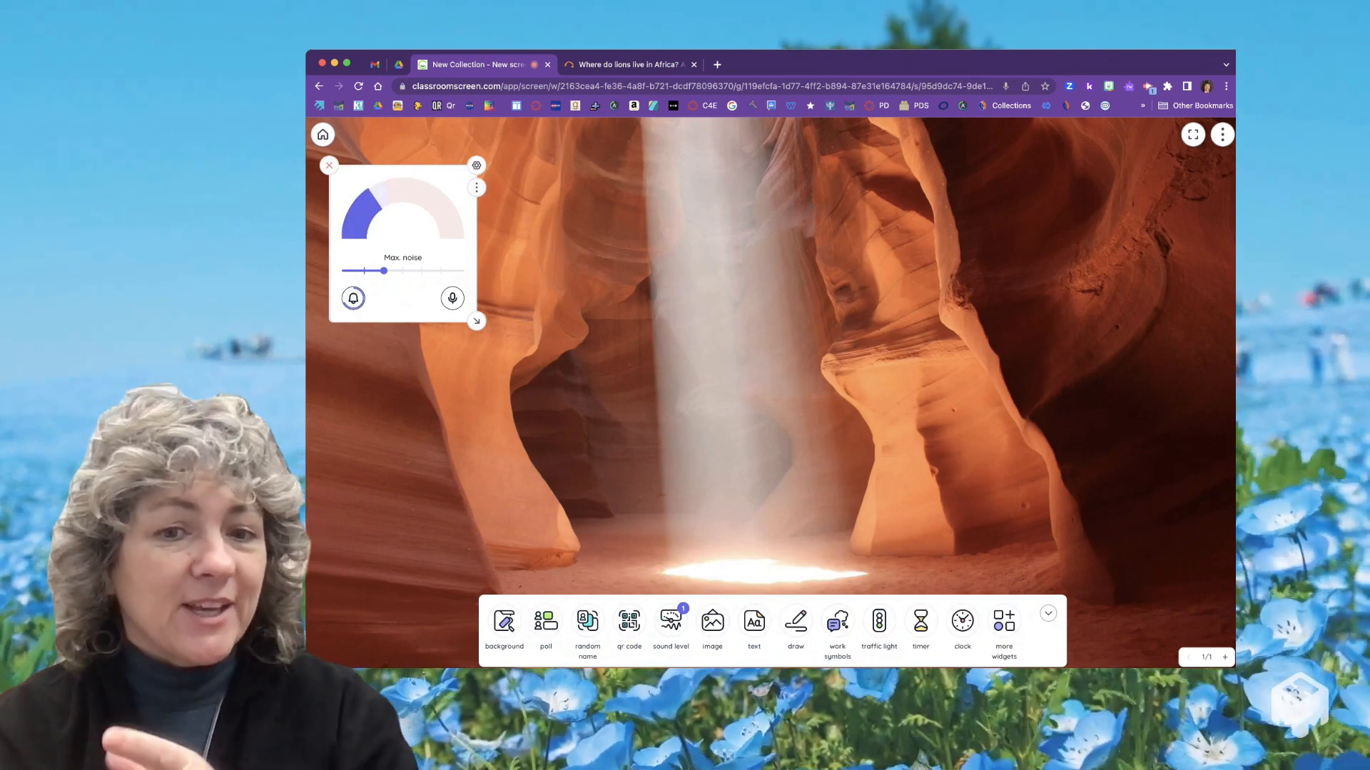
click(477, 187)
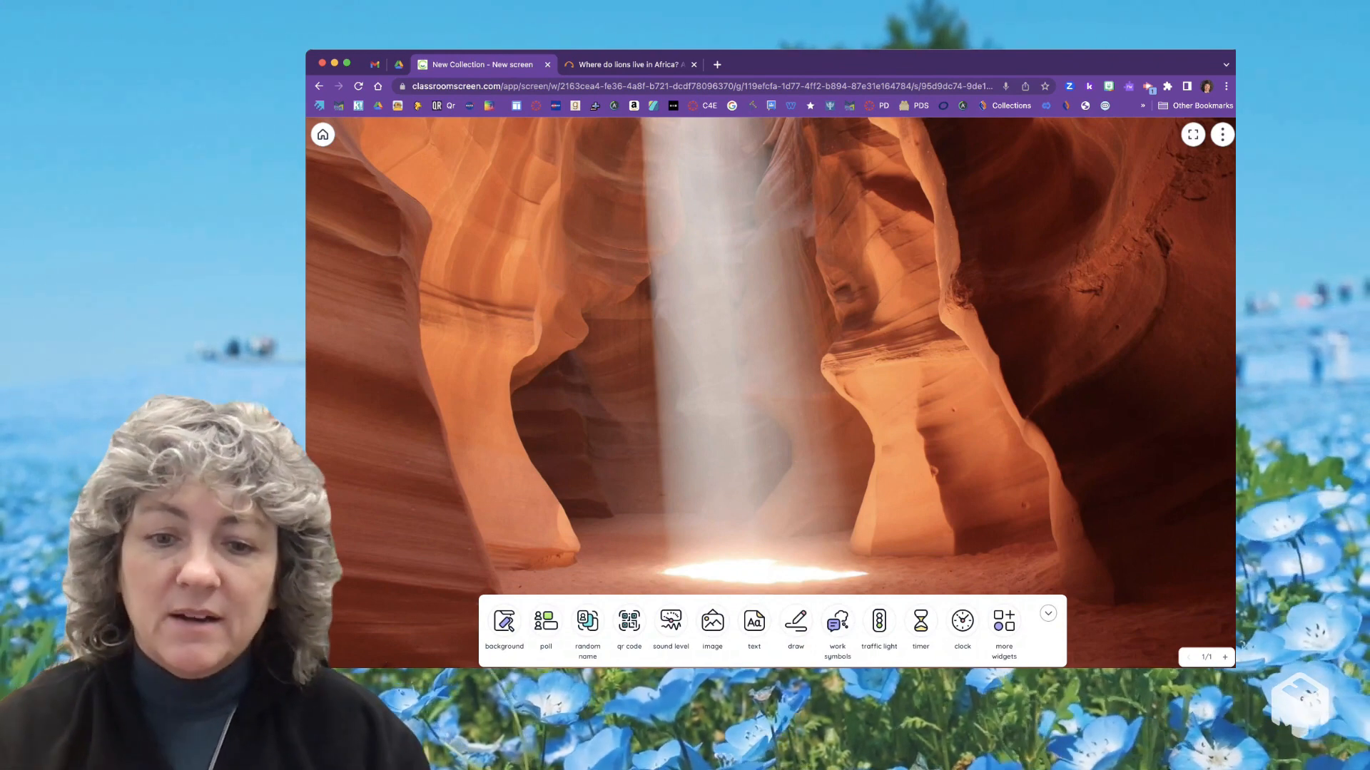
Add an Ask neighbor work symbol, a traffic light and an empty YouTube video widget
click(836, 620)
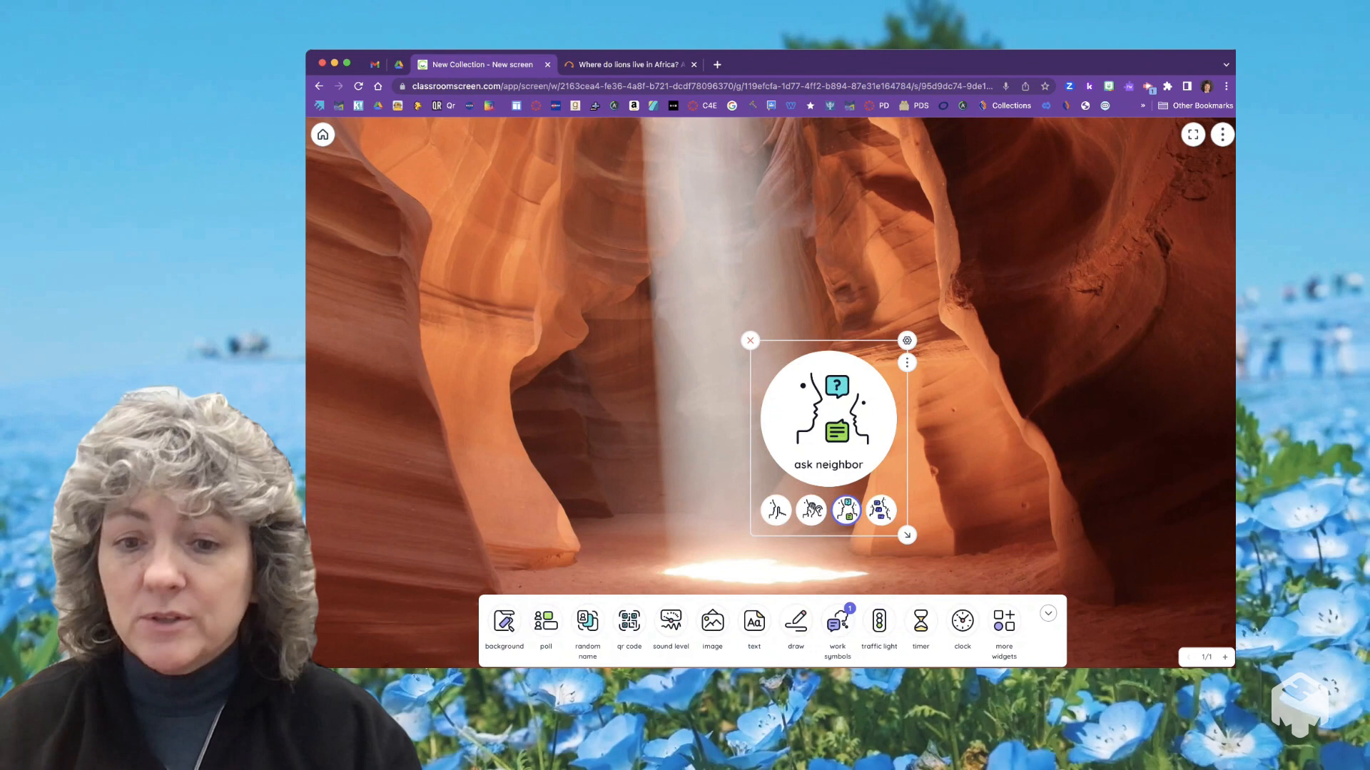
click(878, 621)
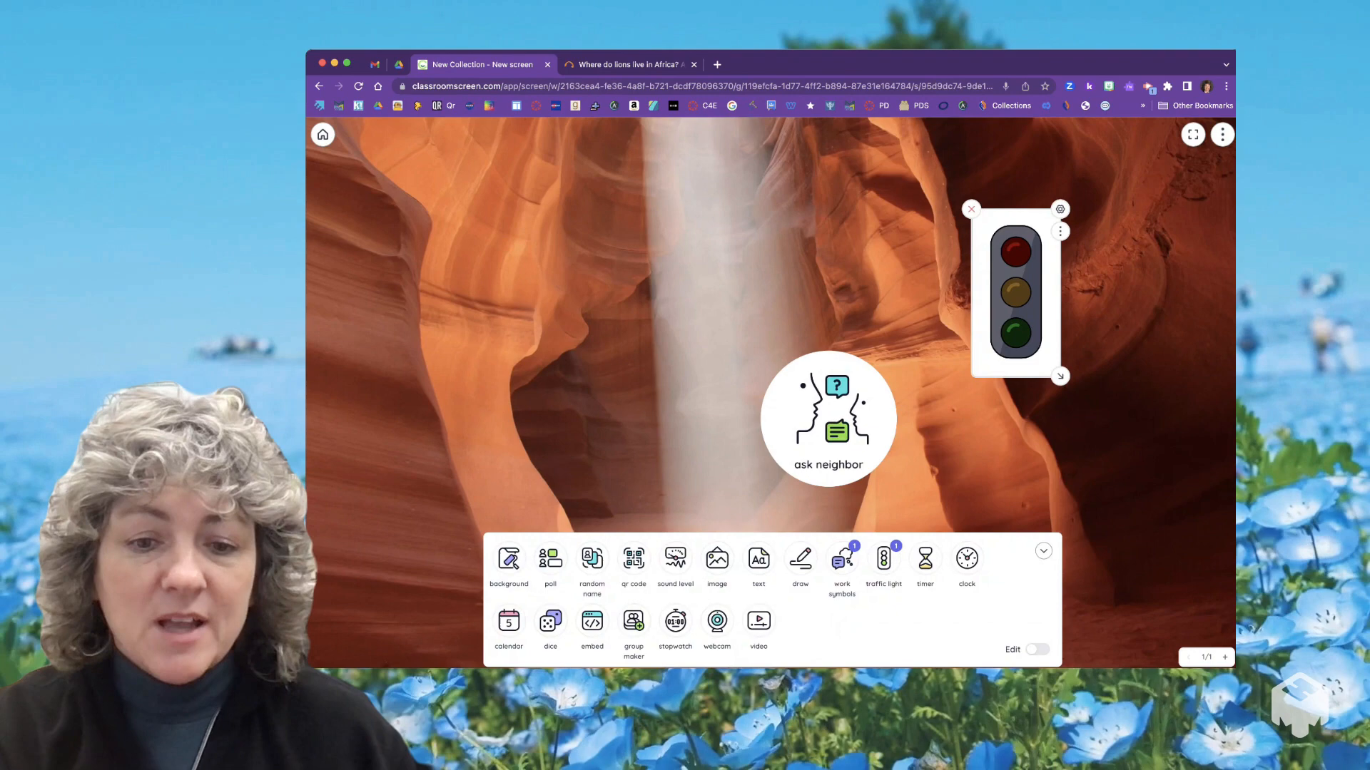
click(758, 625)
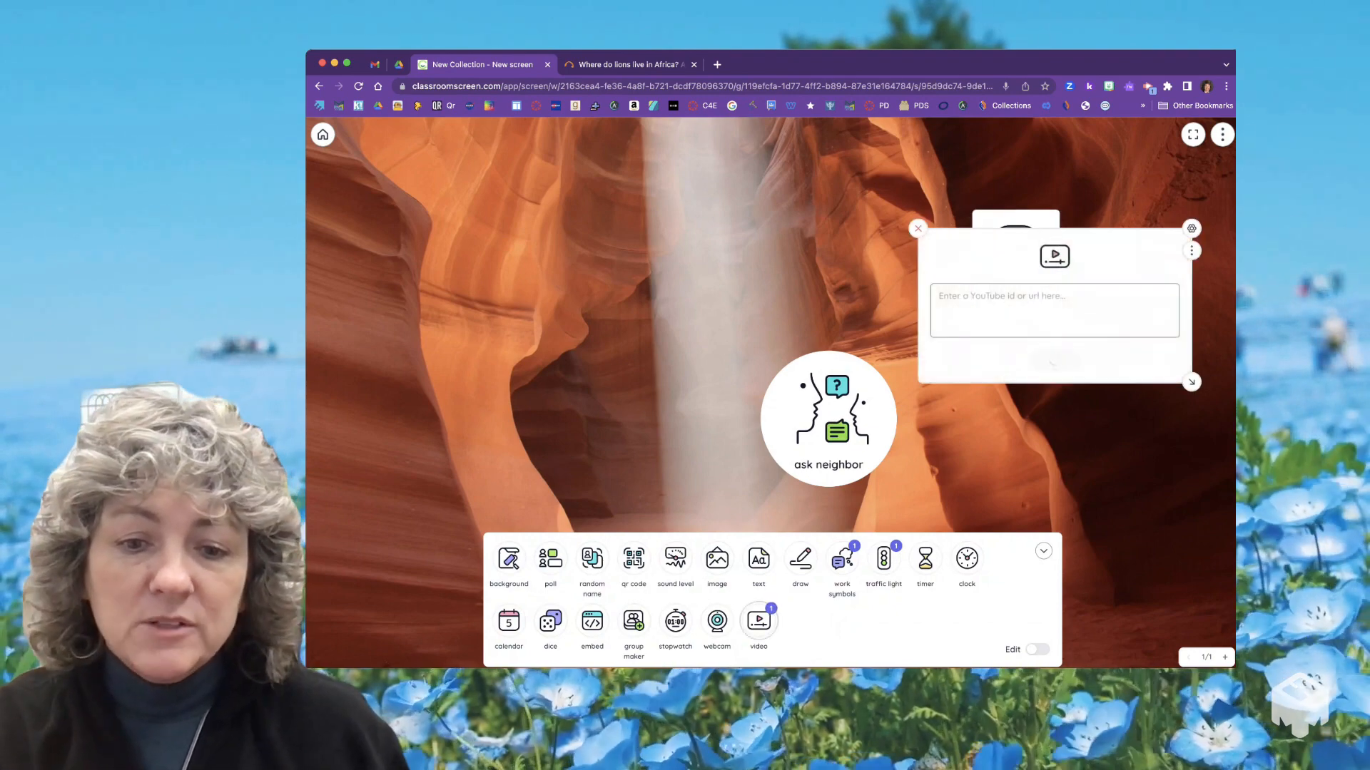